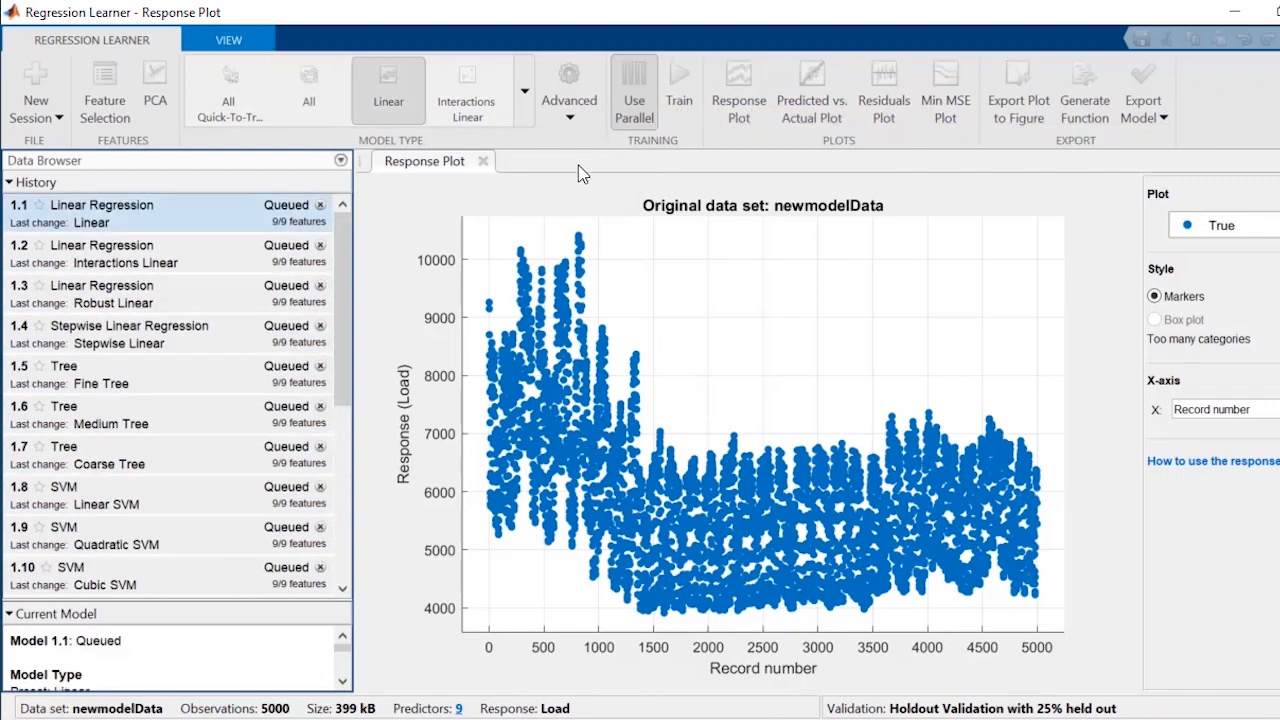
# - Switch back to the MATLAB desktop with DataAnalyticsScript.mlx in the Live Editor
pyautogui.click(678, 90)
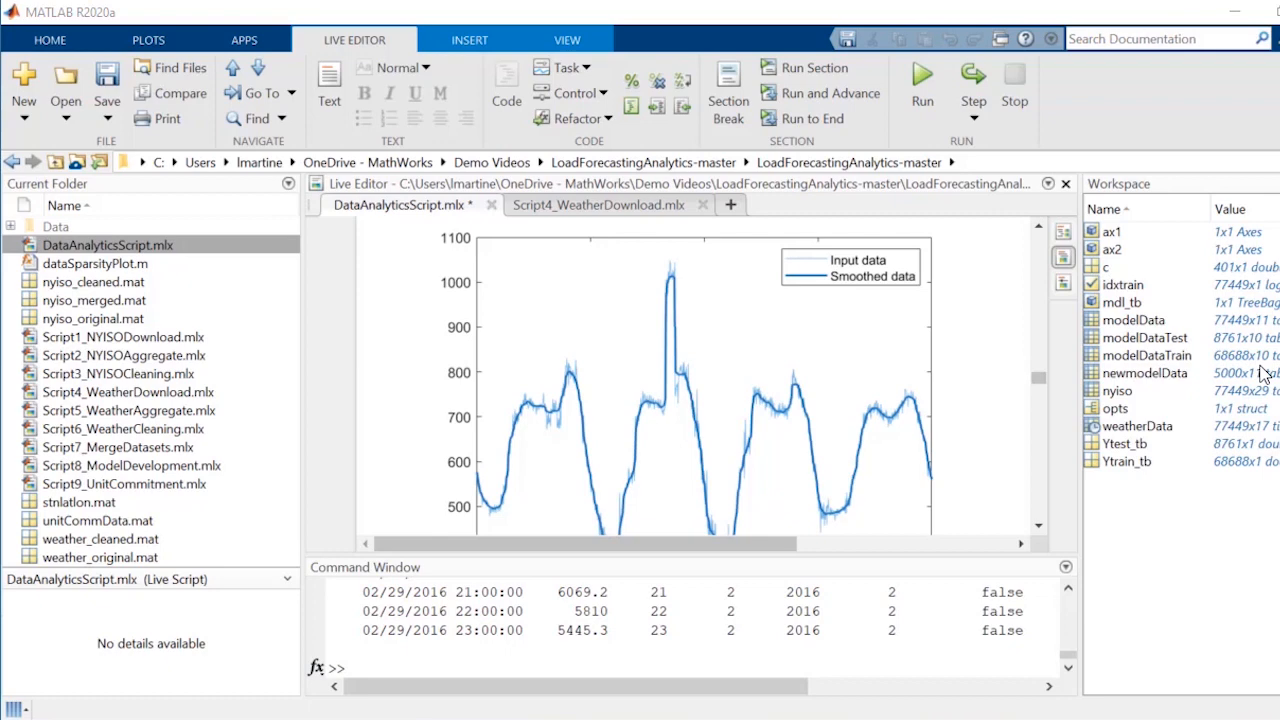
pyautogui.moveTo(398, 18)
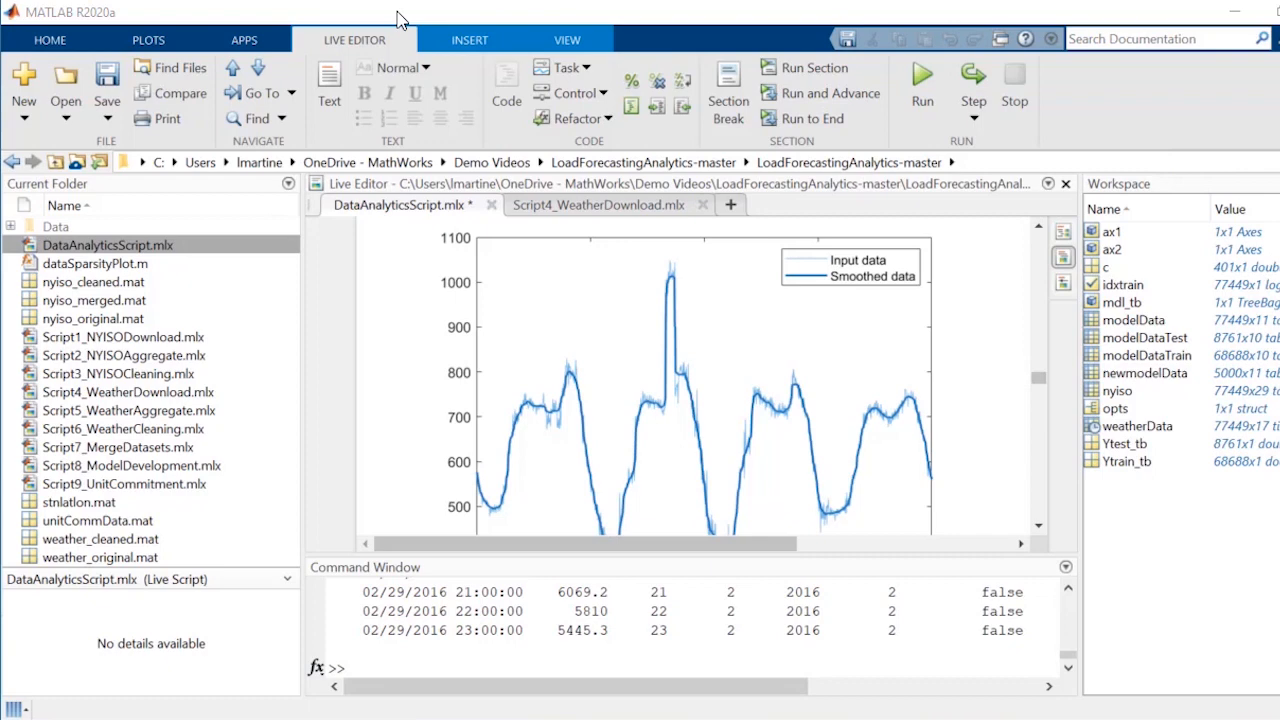
# - Launch Regression Learner from the Apps gallery under Machine Learning and Deep Learning
pyautogui.click(244, 40)
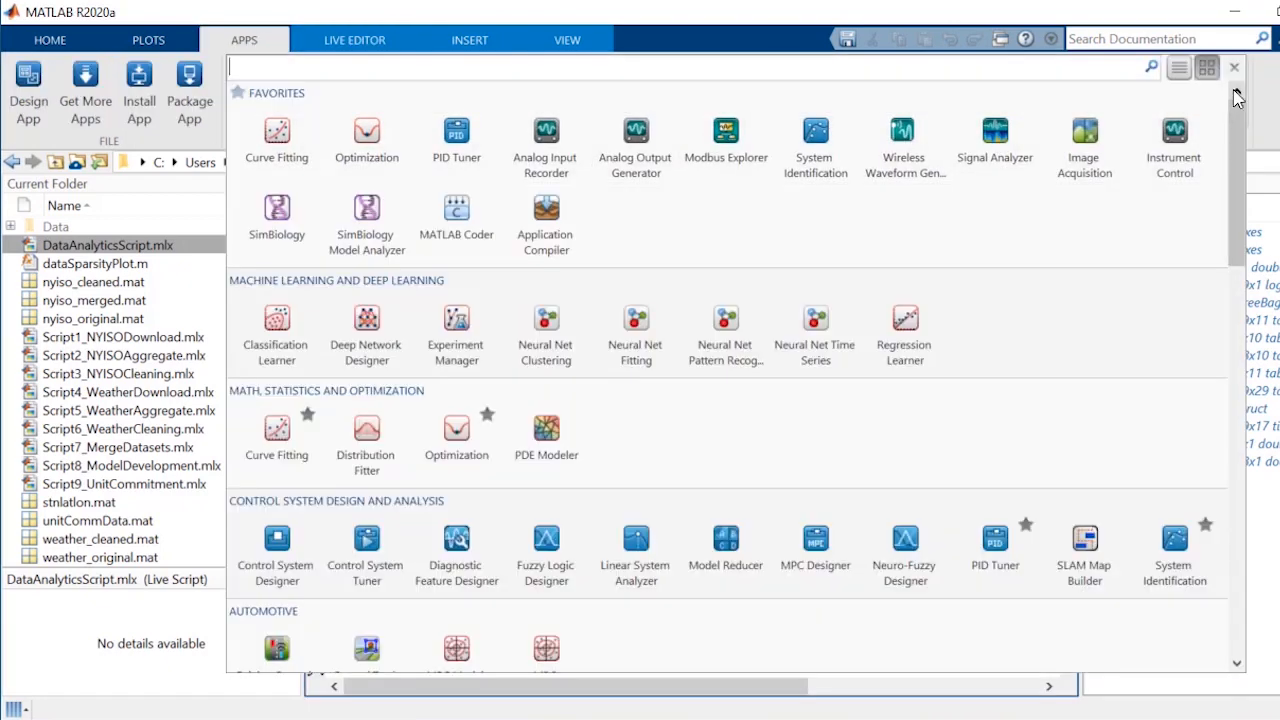
pyautogui.moveTo(904, 330)
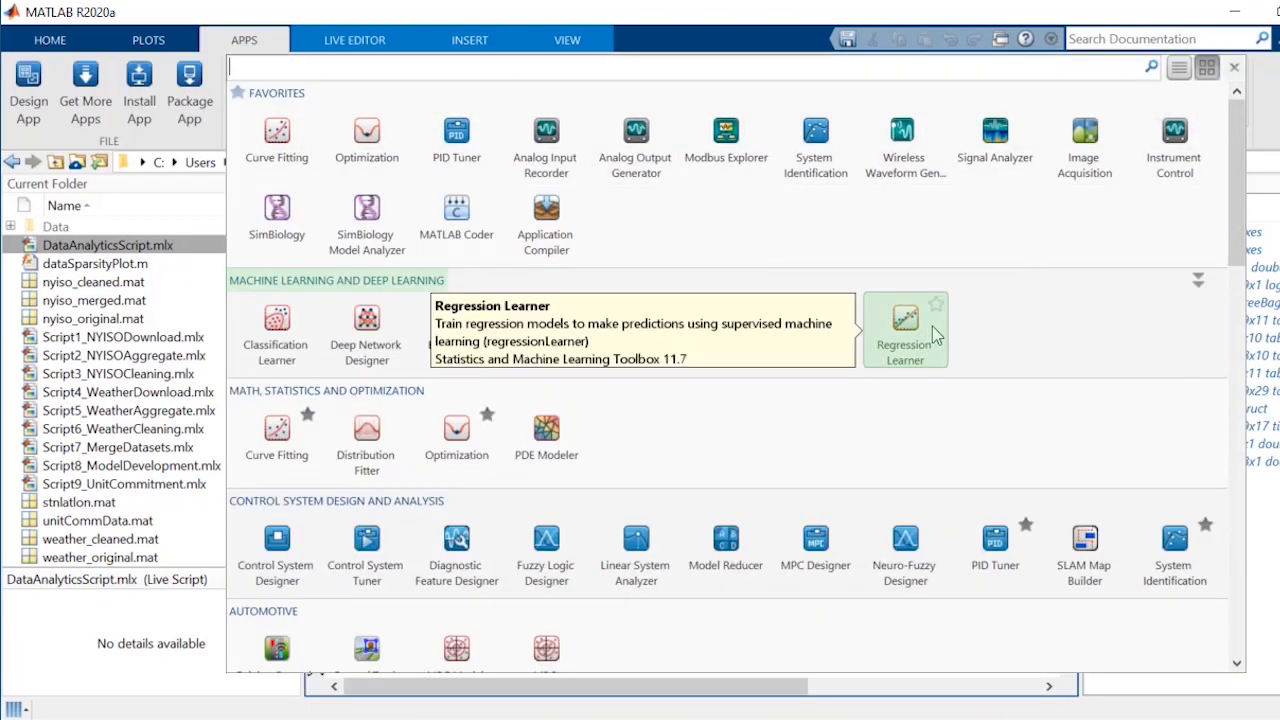
pyautogui.click(904, 318)
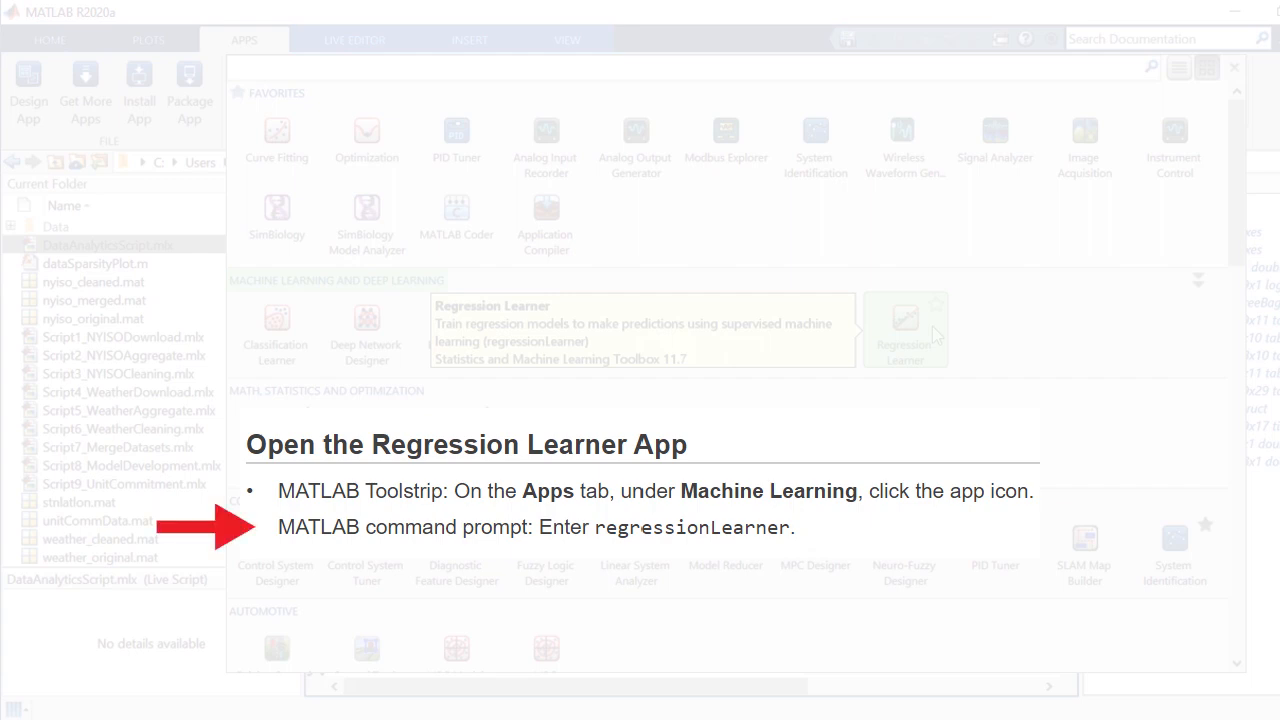
pyautogui.click(904, 330)
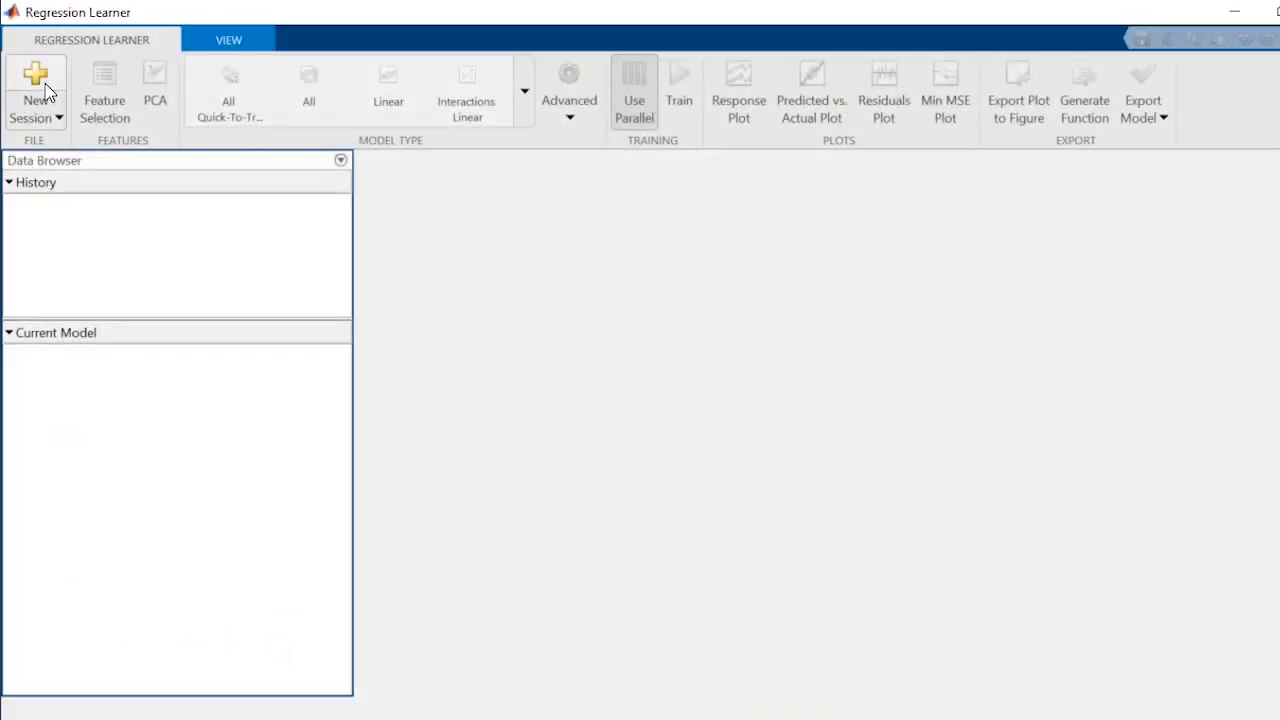
# - Create a new session on newmodelData with Load as response and holdout validation
pyautogui.click(36, 90)
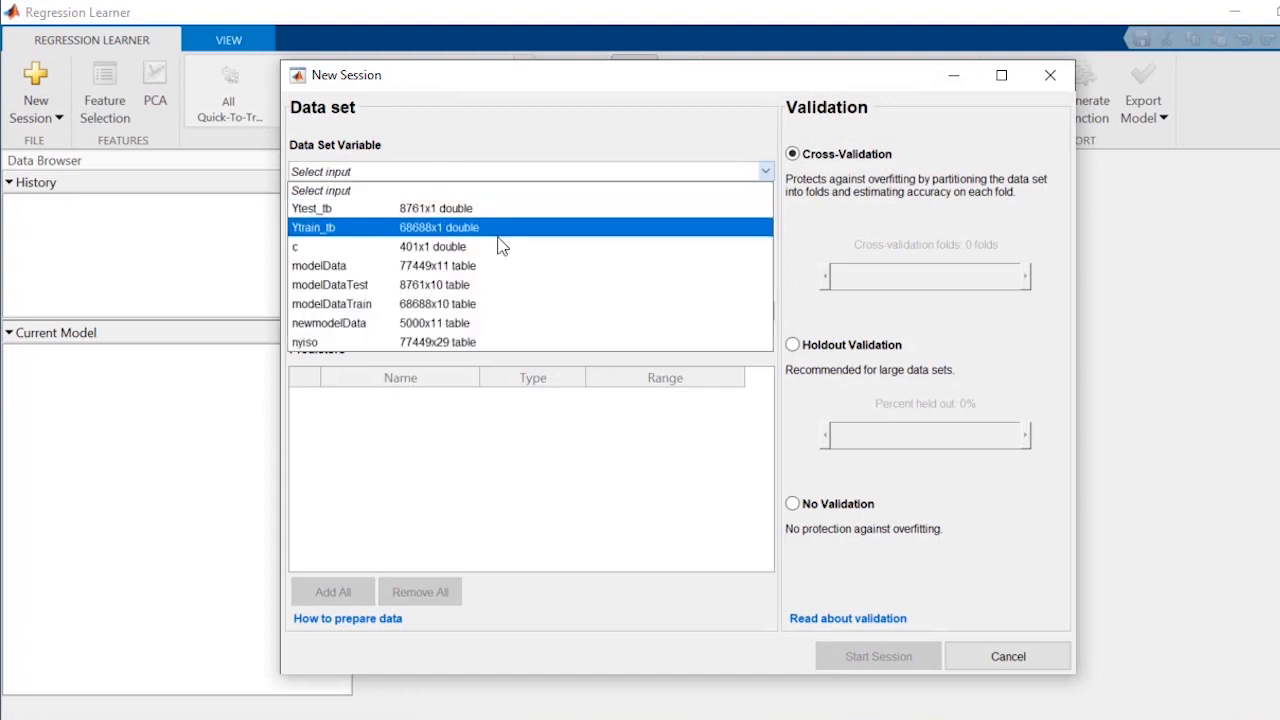
pyautogui.click(332, 322)
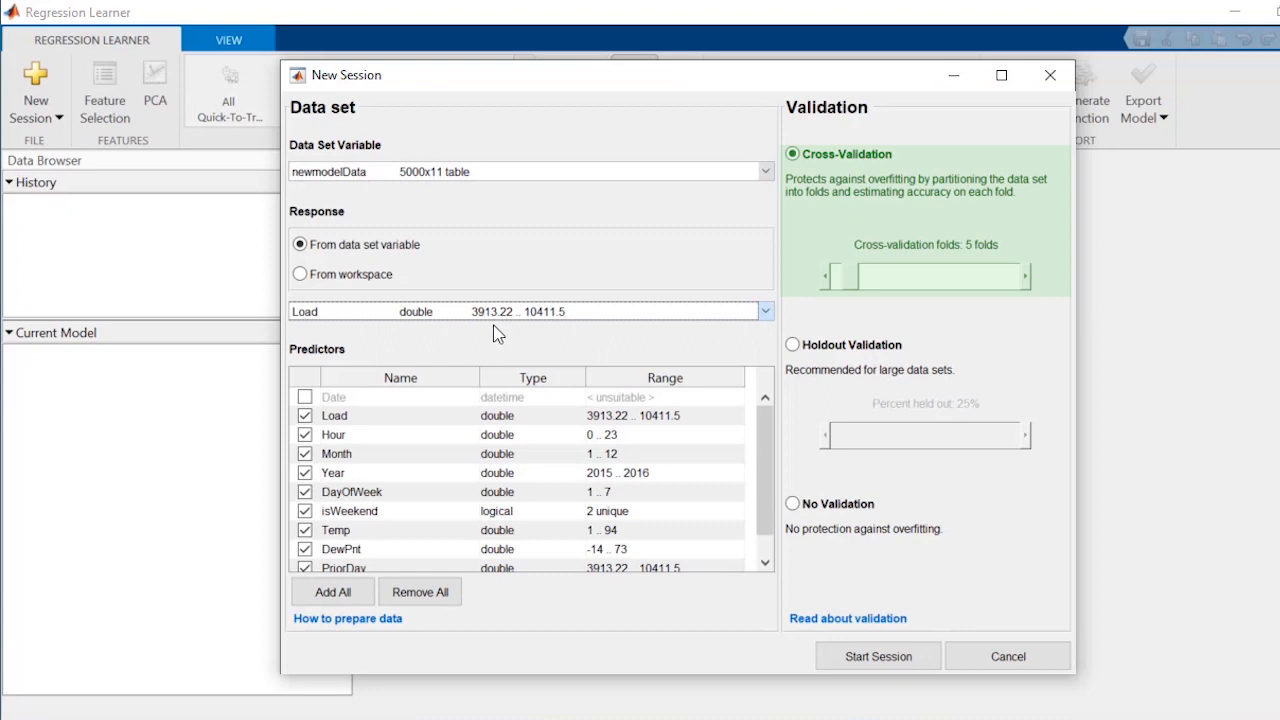
pyautogui.click(304, 416)
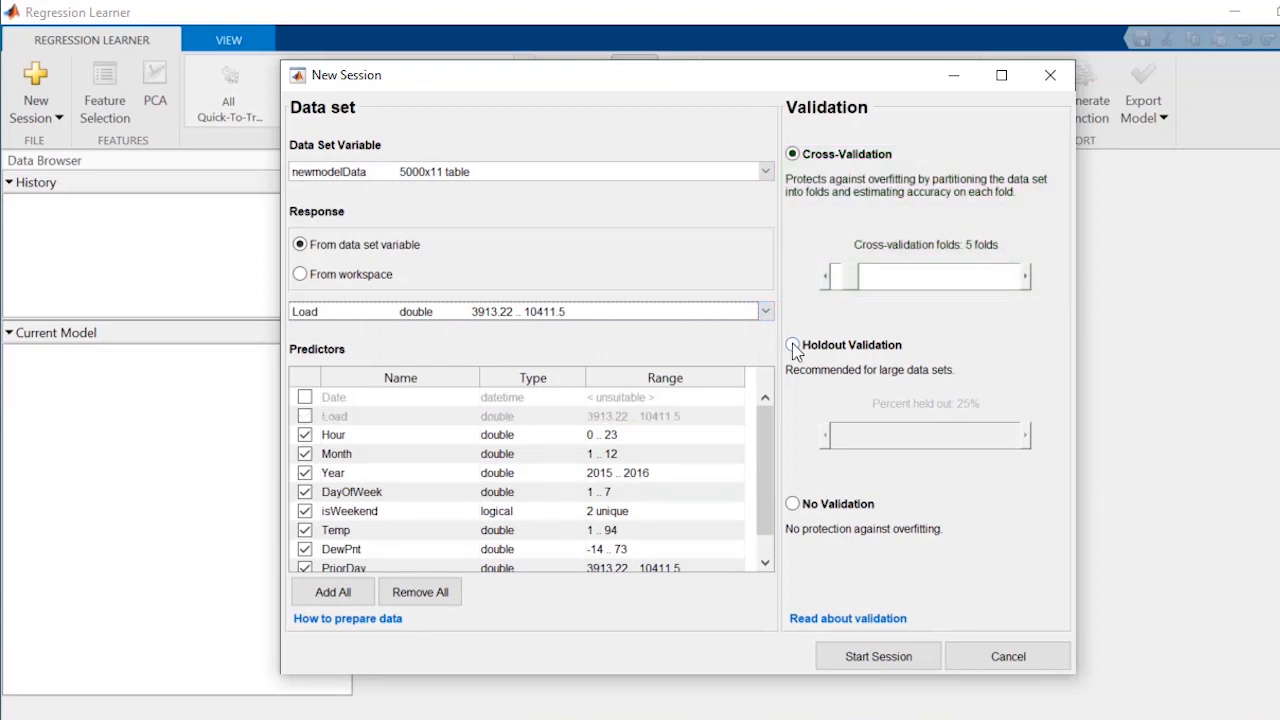
pyautogui.click(876, 656)
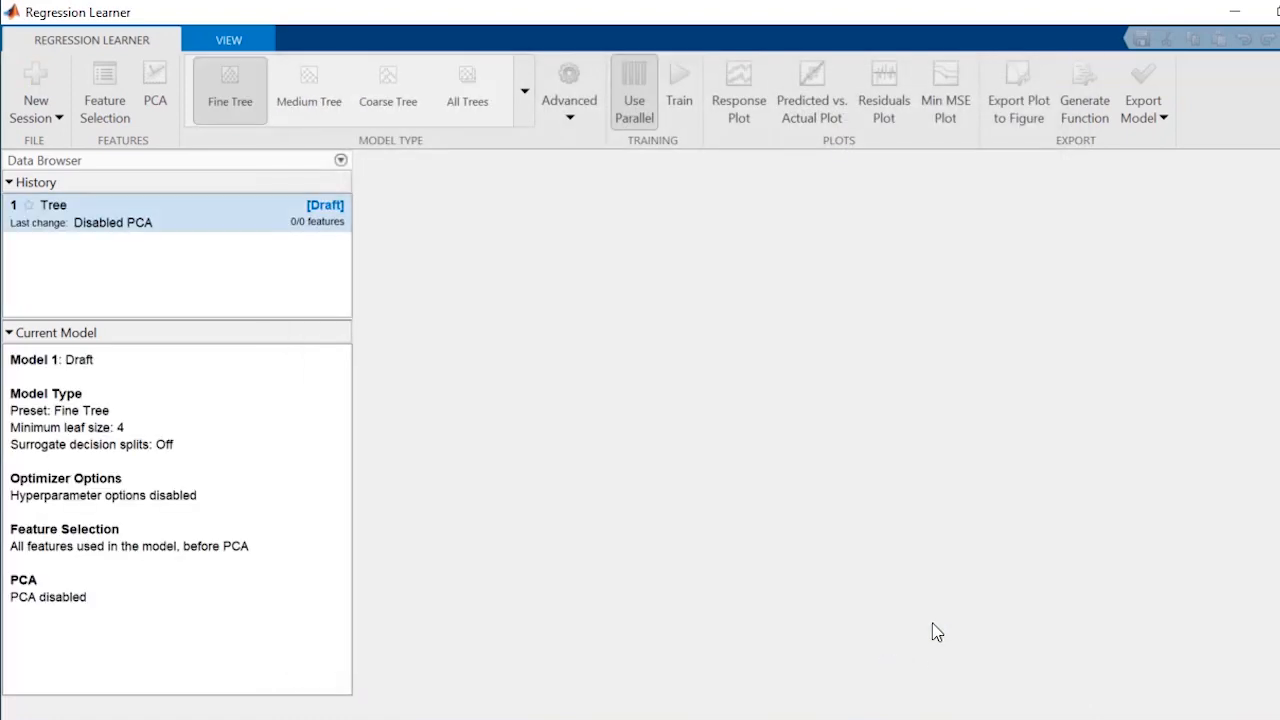
# - Choose the All preset in the Model Type gallery to draft every regression model
pyautogui.click(738, 90)
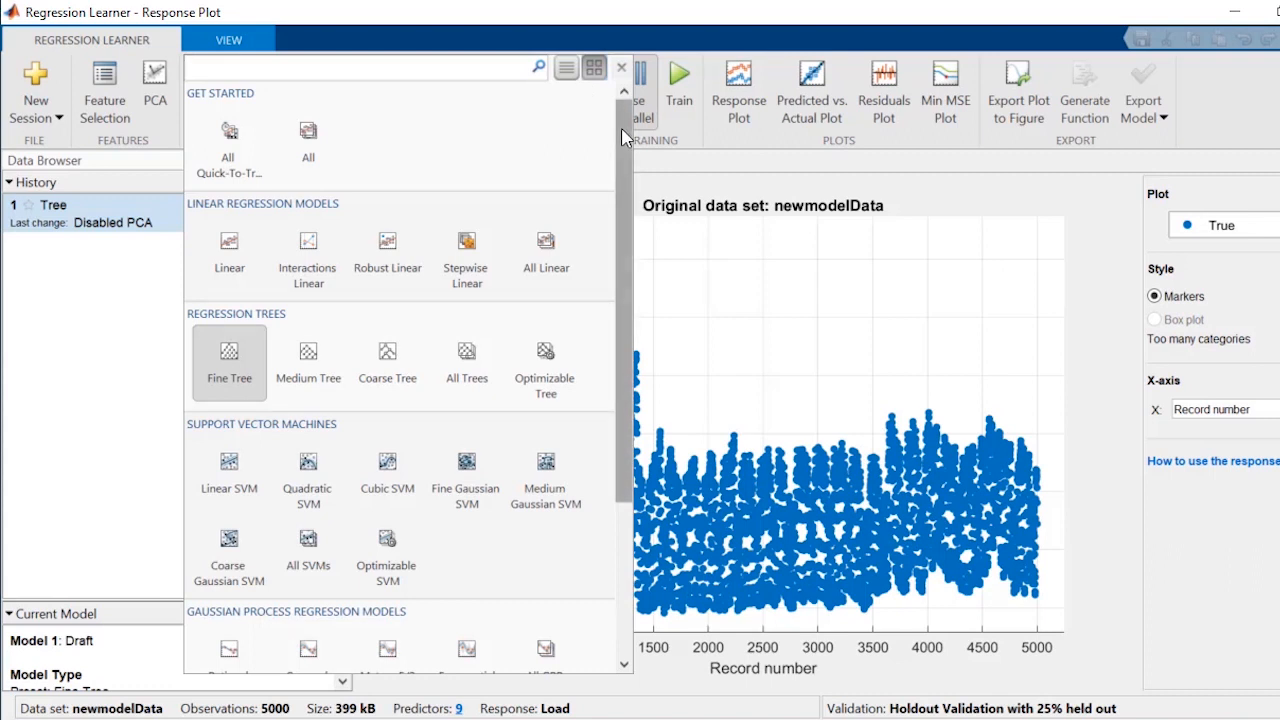
pyautogui.scroll(-3)
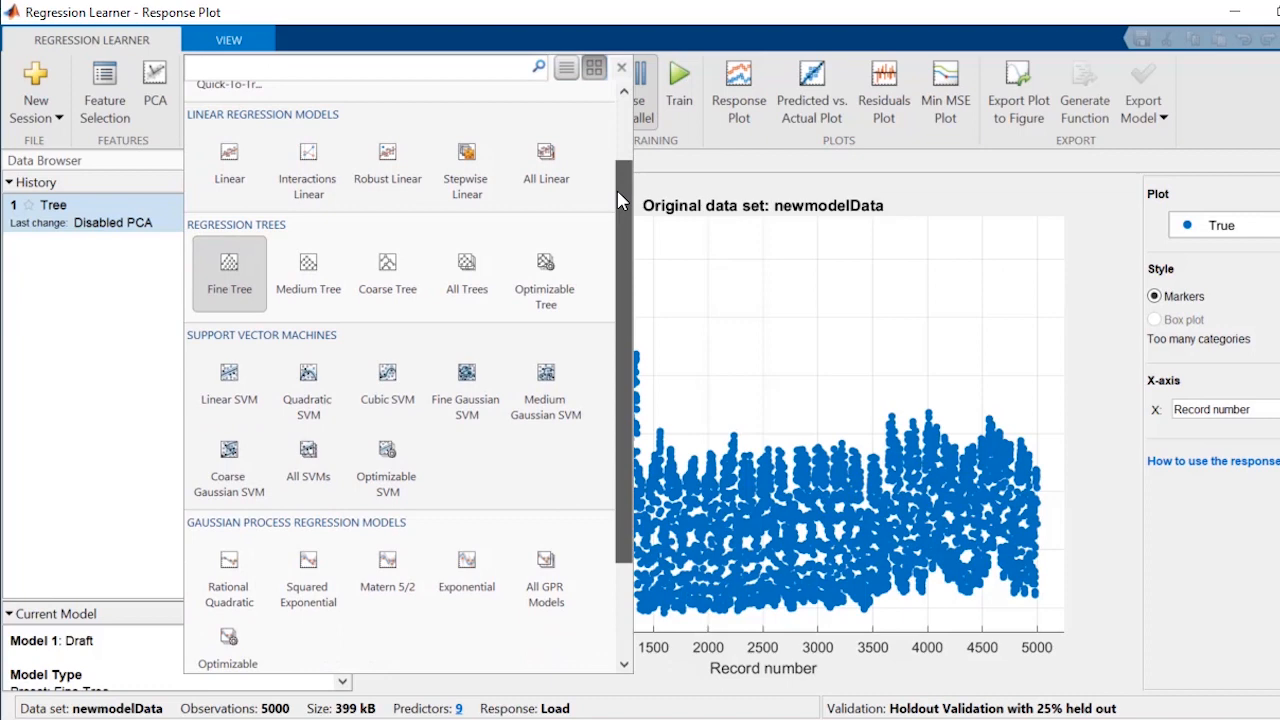
pyautogui.scroll(-3)
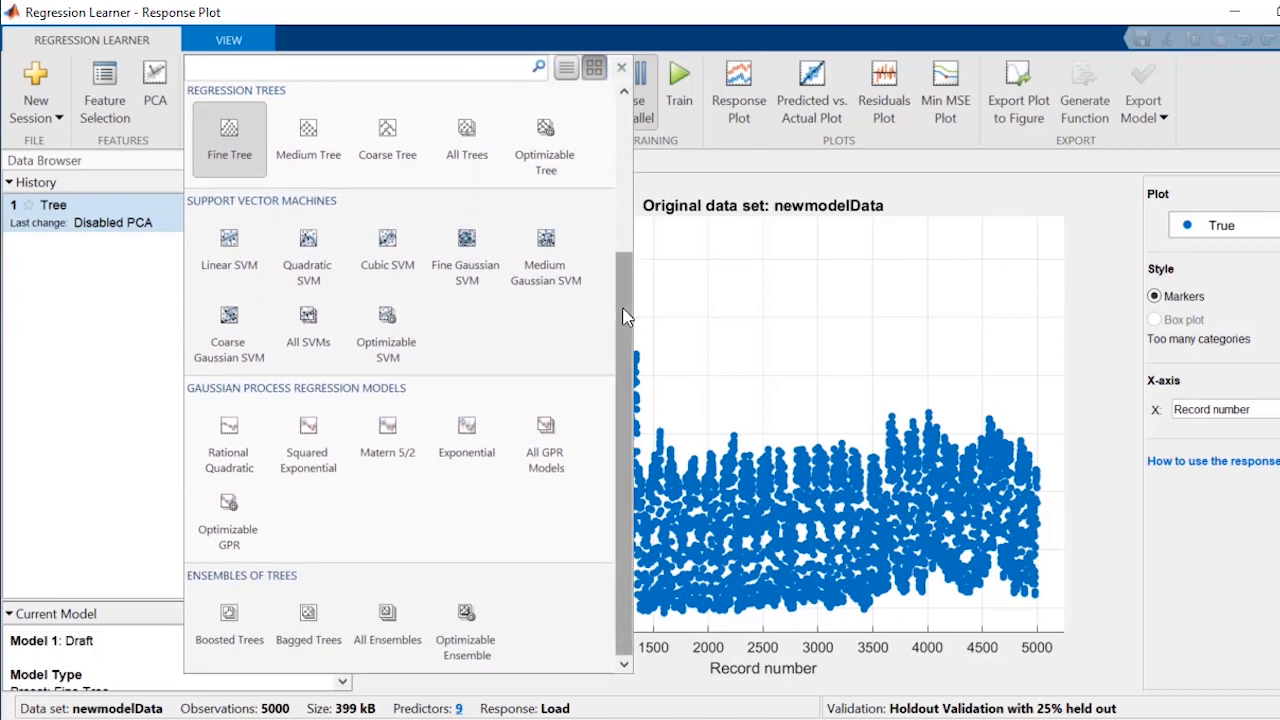
pyautogui.scroll(3)
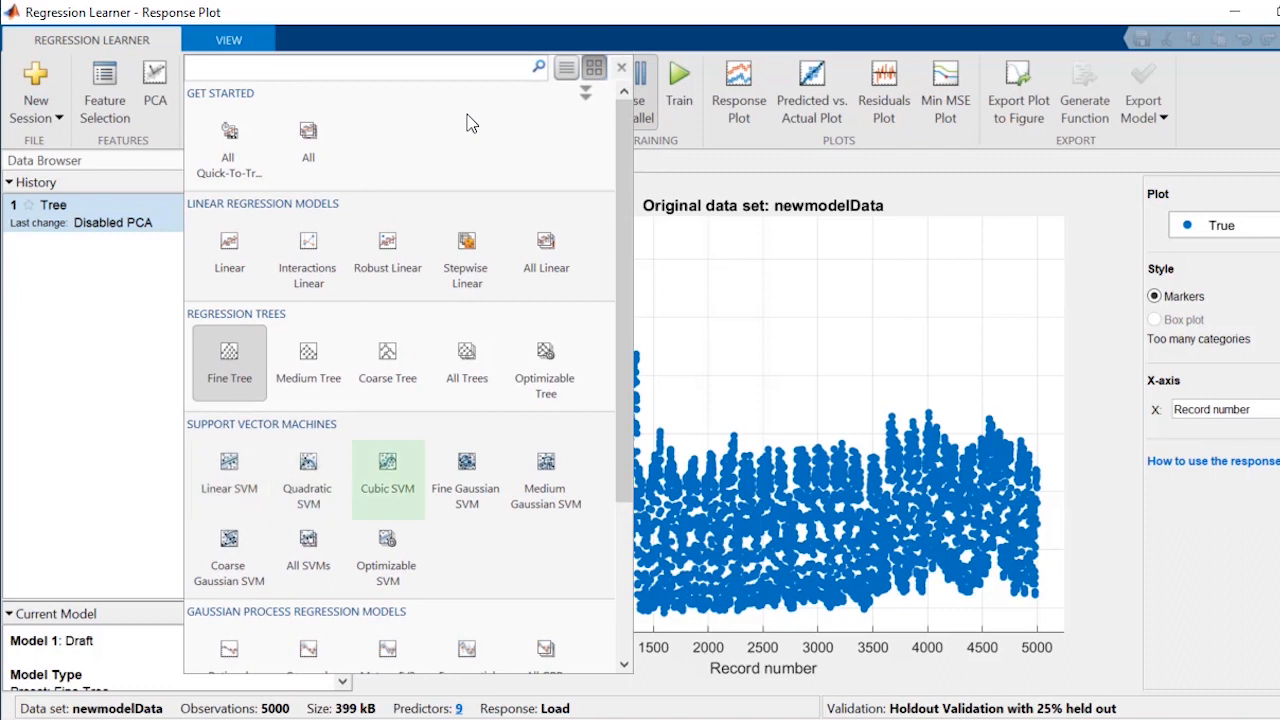
pyautogui.click(308, 552)
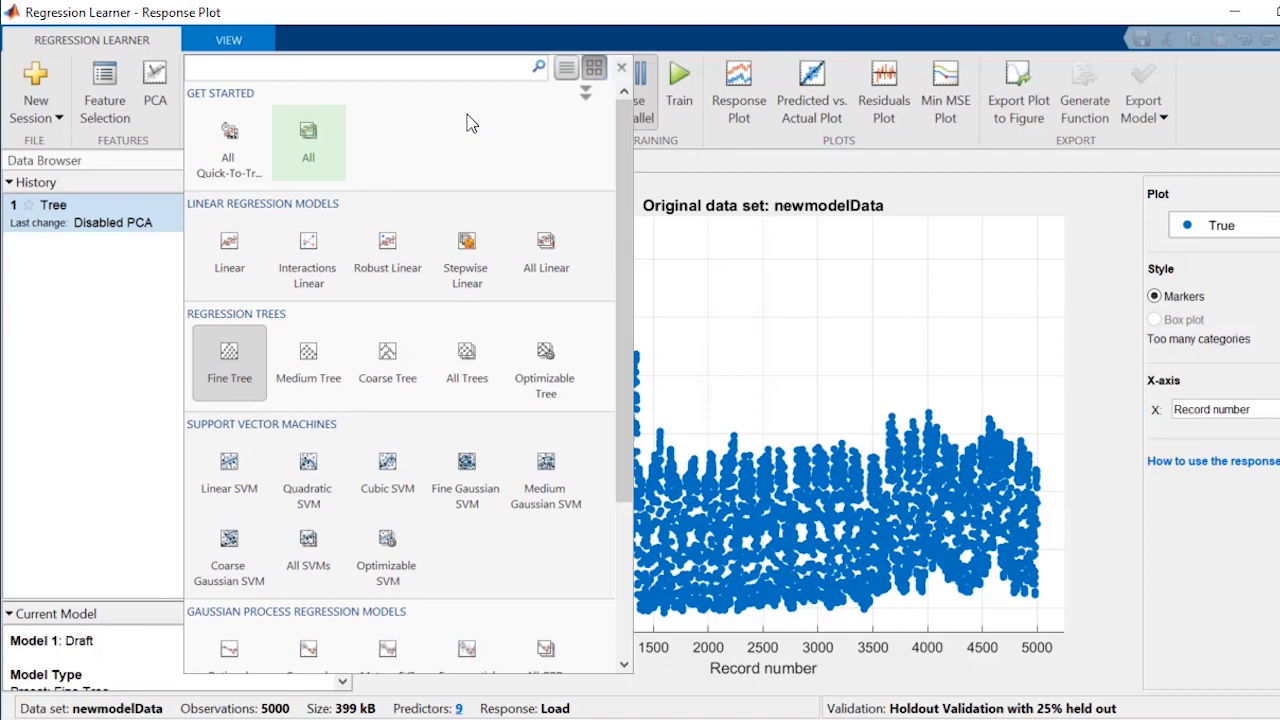
pyautogui.click(308, 144)
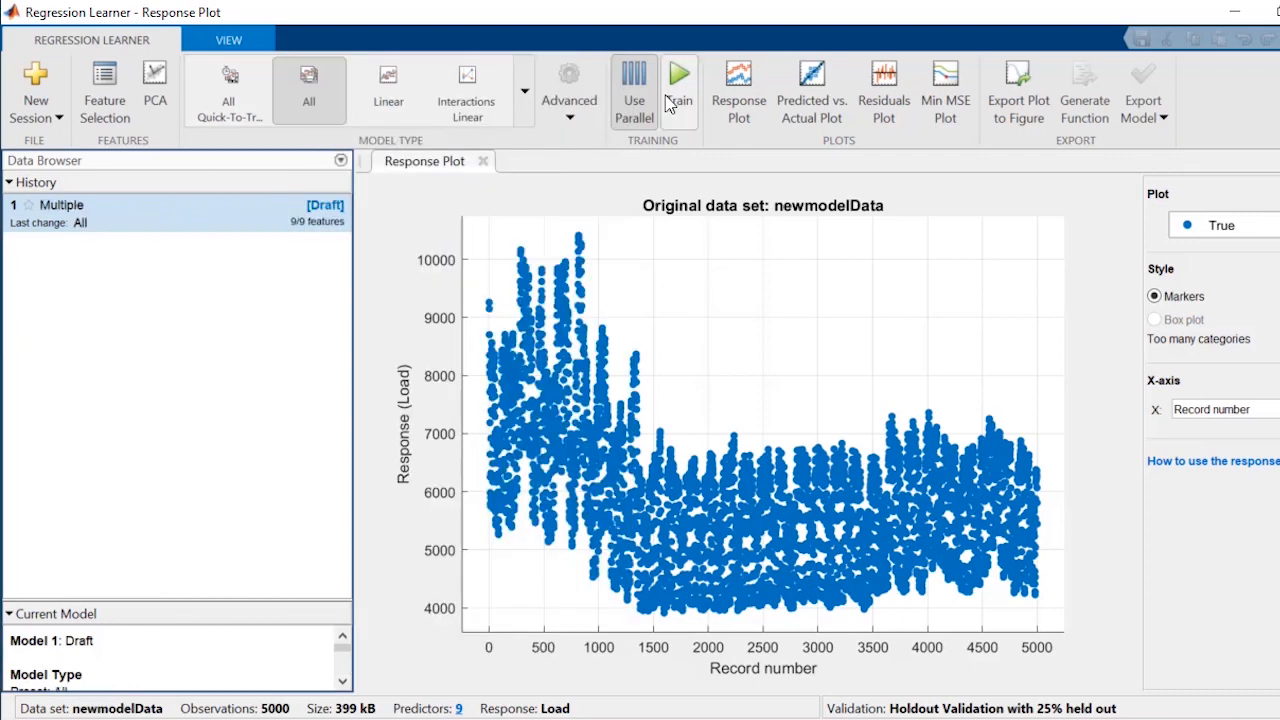
# - Train all draft models and review their RMSEs, Matern 5/2 GPR lowest at 64.916
pyautogui.click(678, 82)
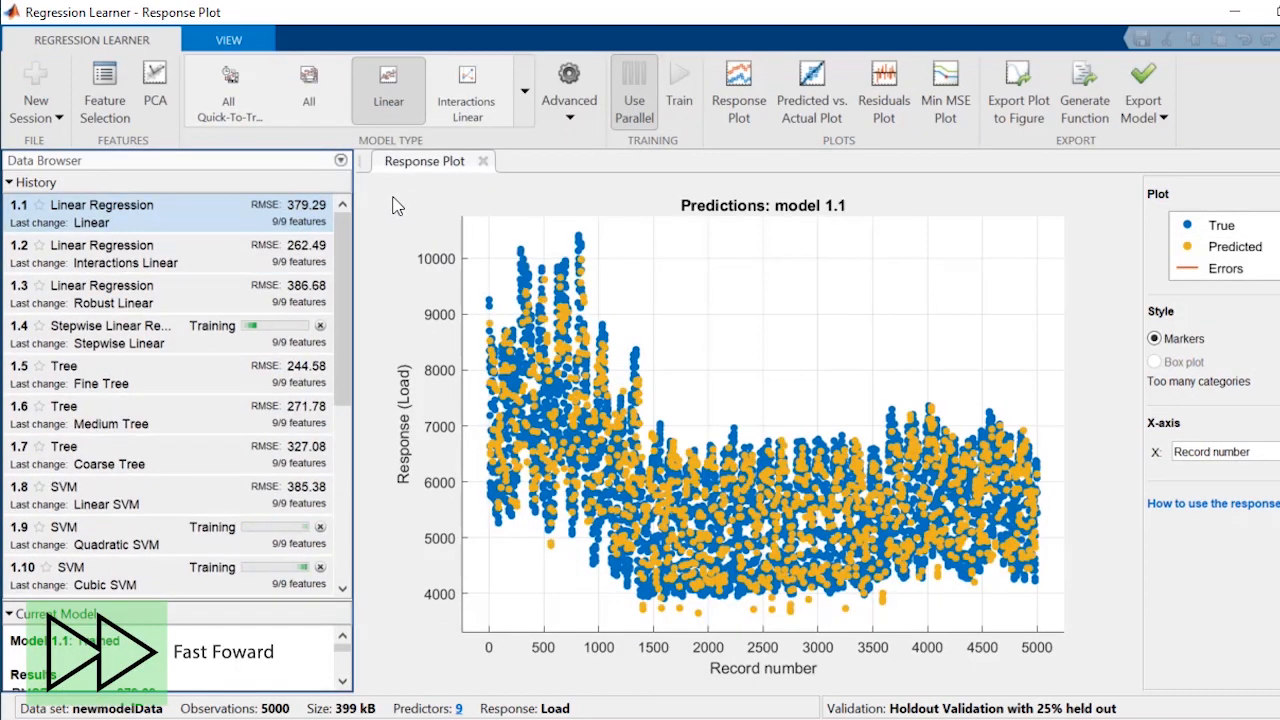
pyautogui.scroll(-3)
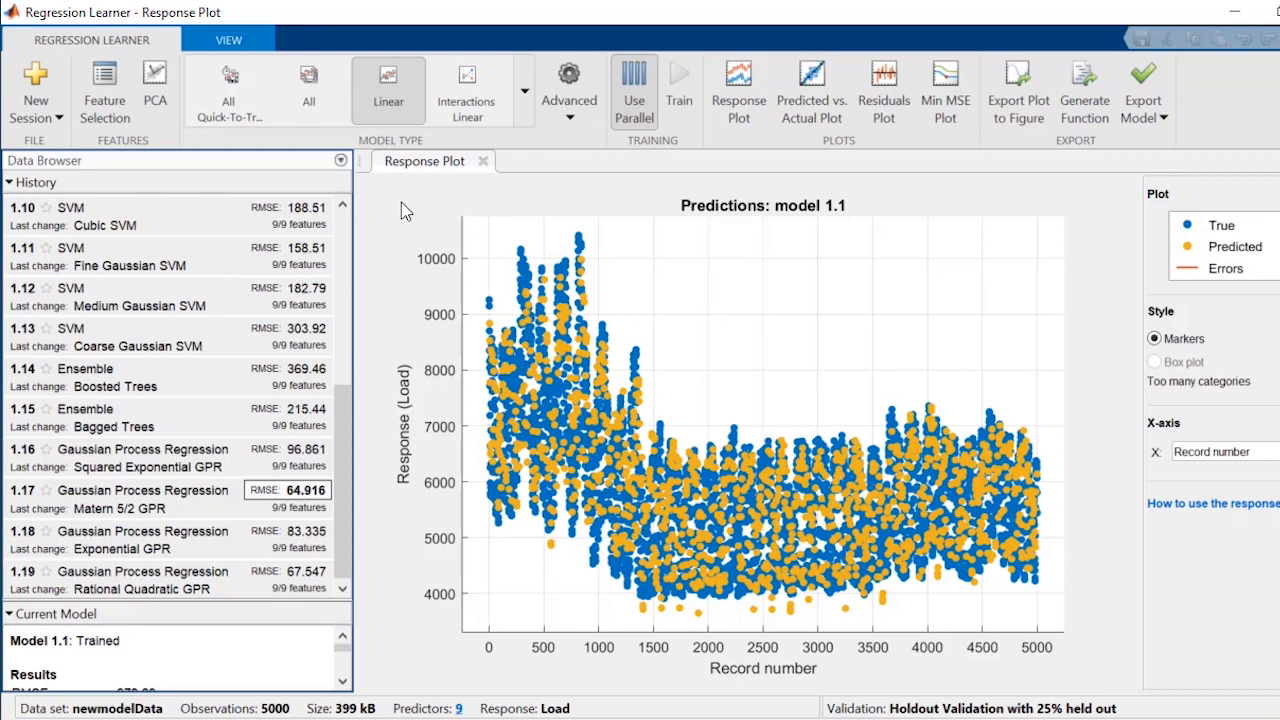
# - Select Matern 5/2 GPR model 1.17 and expand the Model Type gallery
pyautogui.click(140, 488)
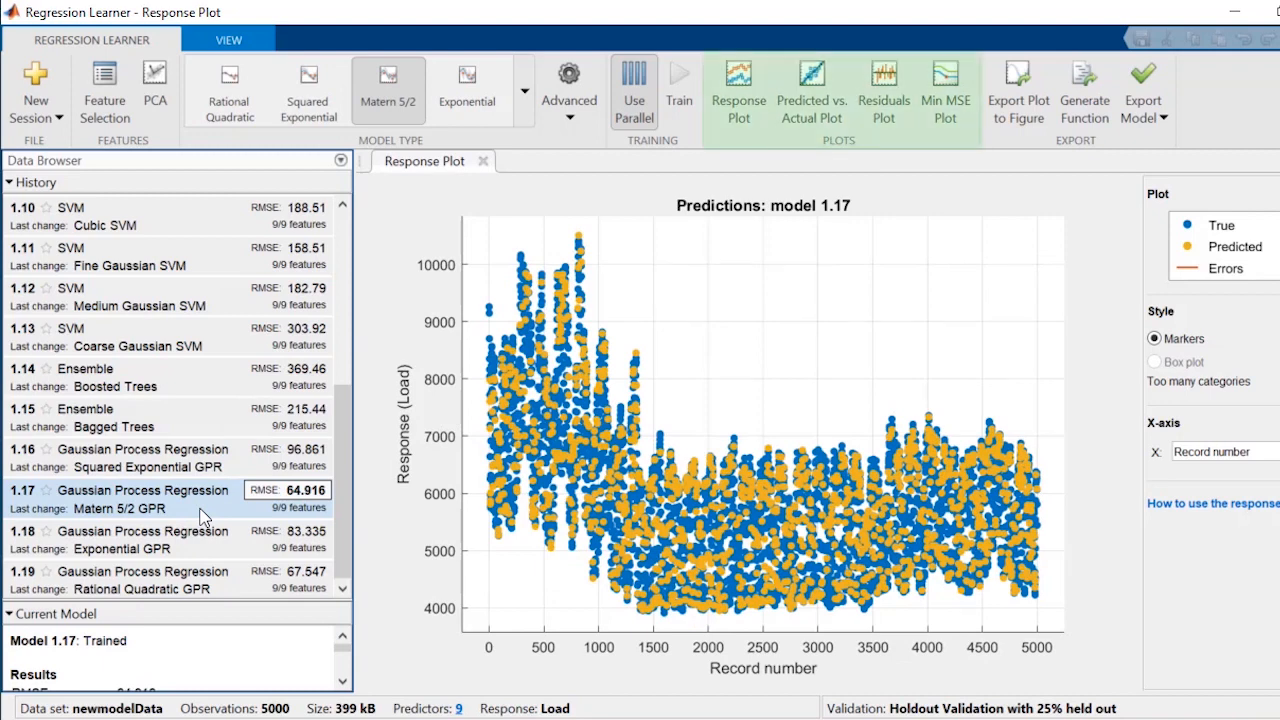
pyautogui.moveTo(812, 90)
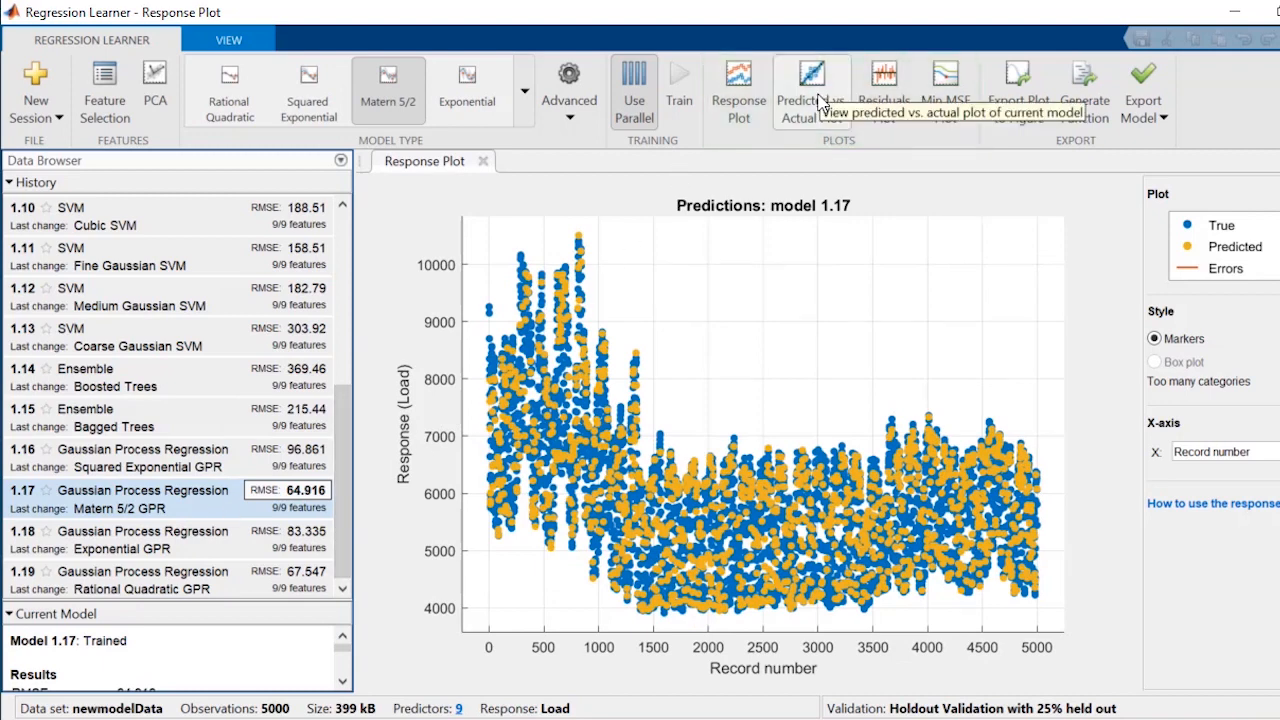
pyautogui.click(812, 90)
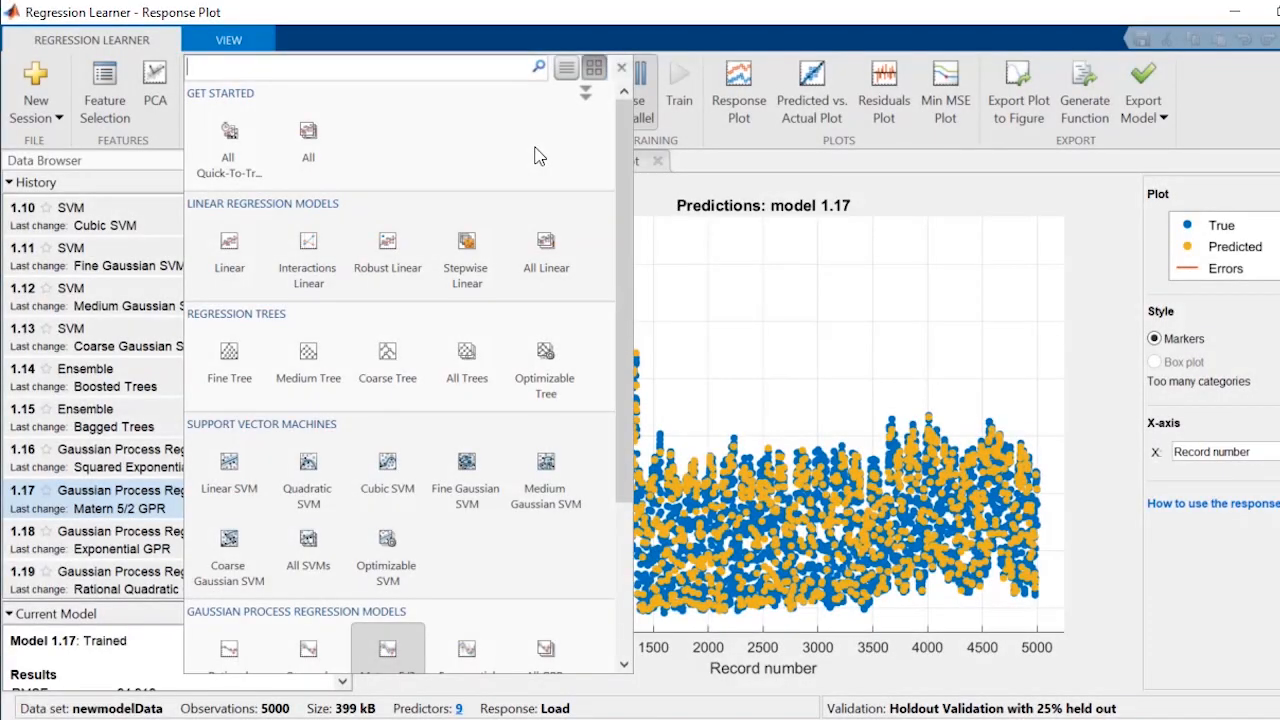
# - Review the GPR optimization hyperparameters and add an Optimizable GPR draft as model 2
pyautogui.click(388, 648)
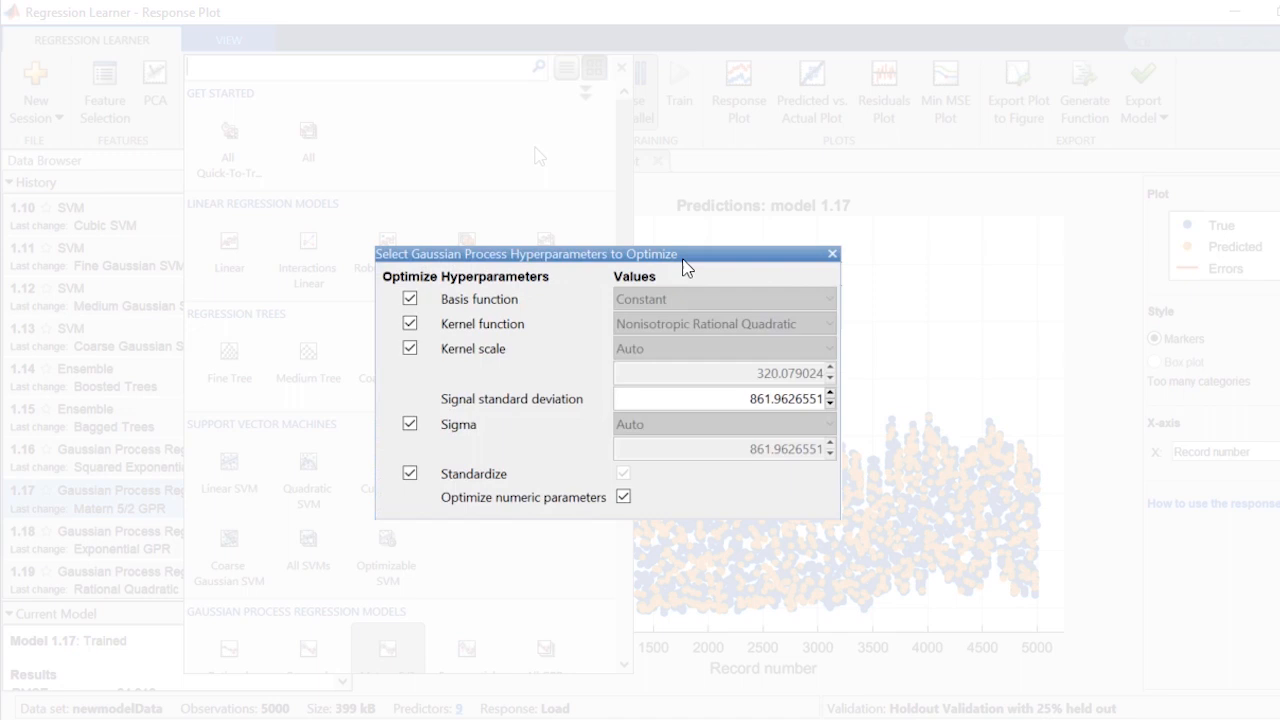
pyautogui.click(832, 252)
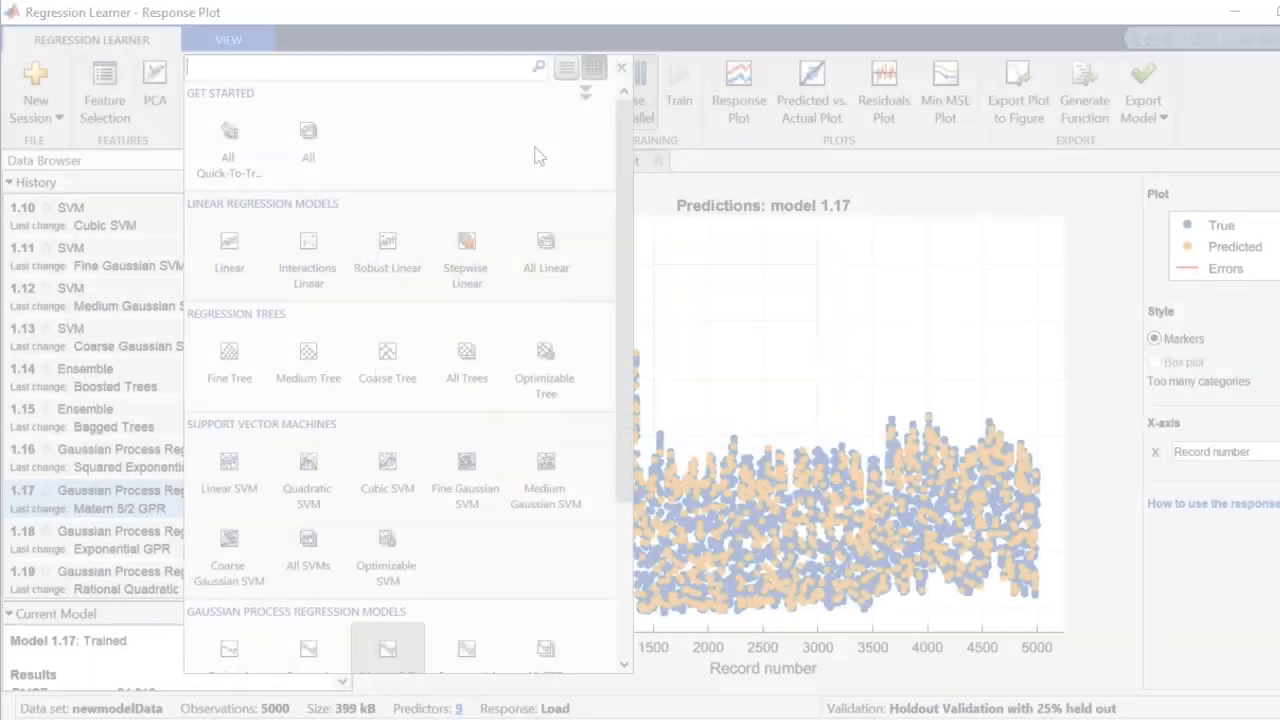
pyautogui.scroll(-3)
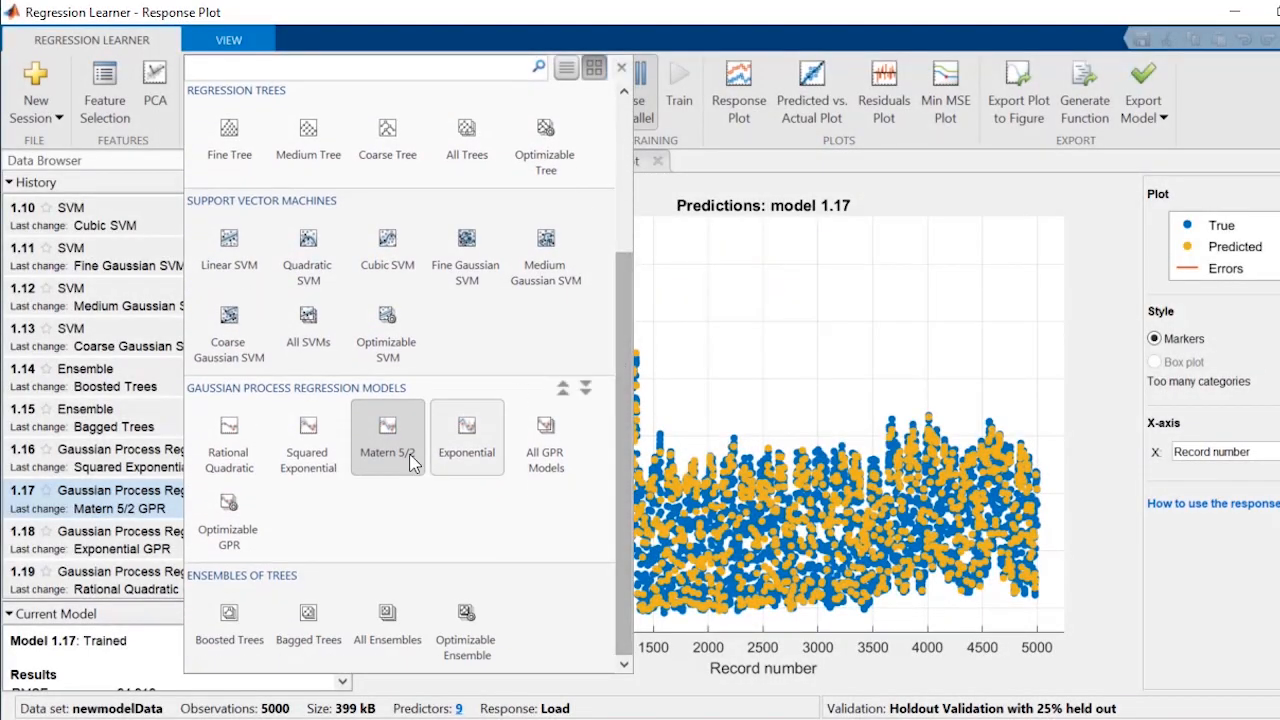
pyautogui.moveTo(228, 516)
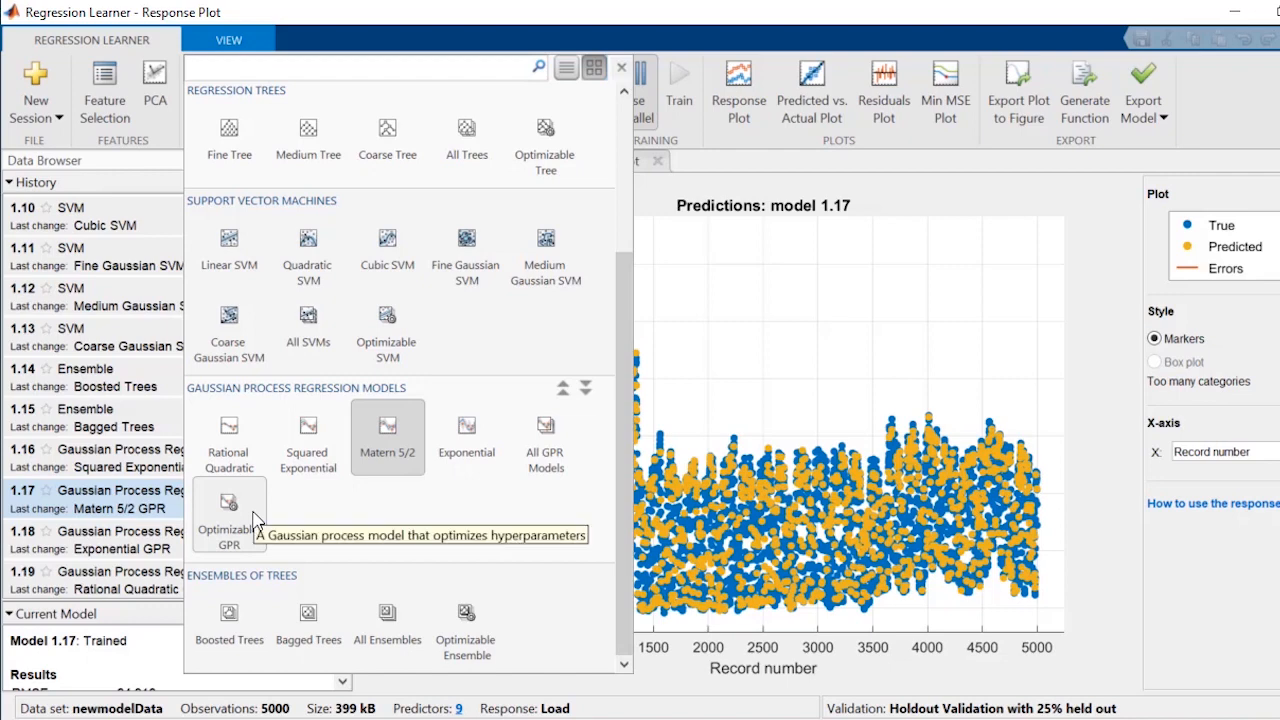
pyautogui.click(228, 516)
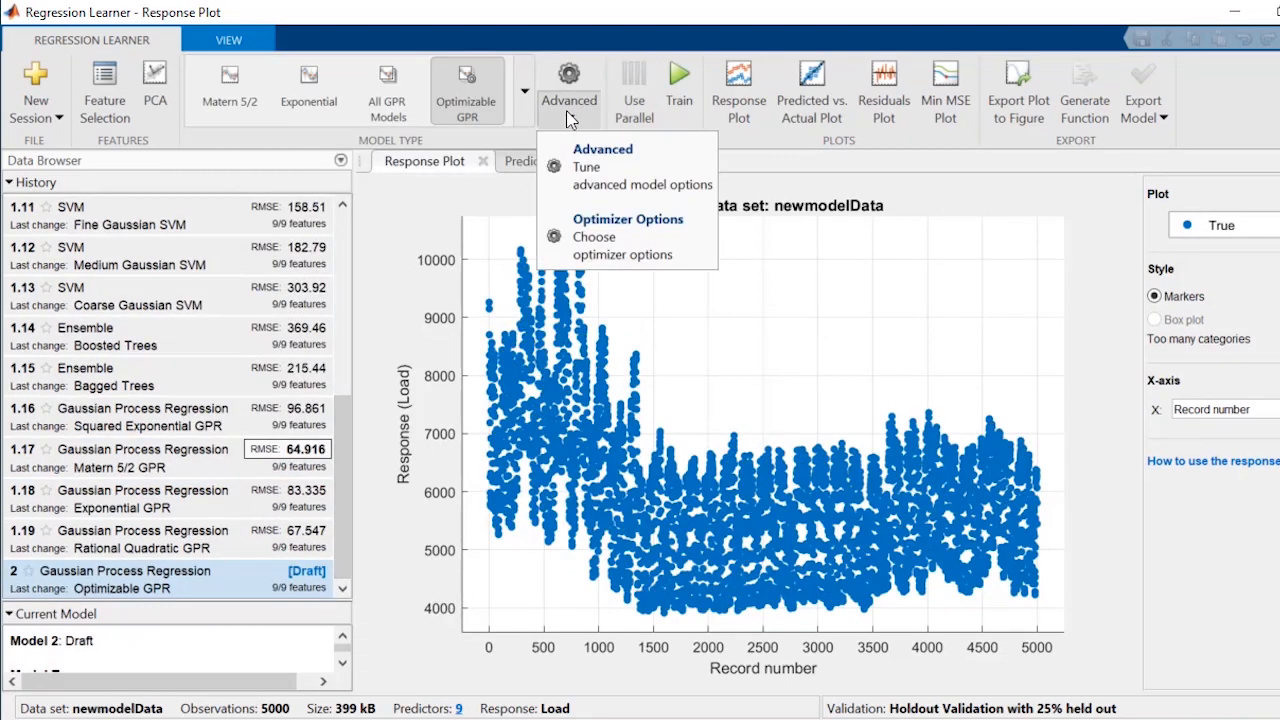
# - Train Optimizable GPR model 2, optimizing toward a Nonisotropic Matern 5/2 kernel
pyautogui.click(594, 236)
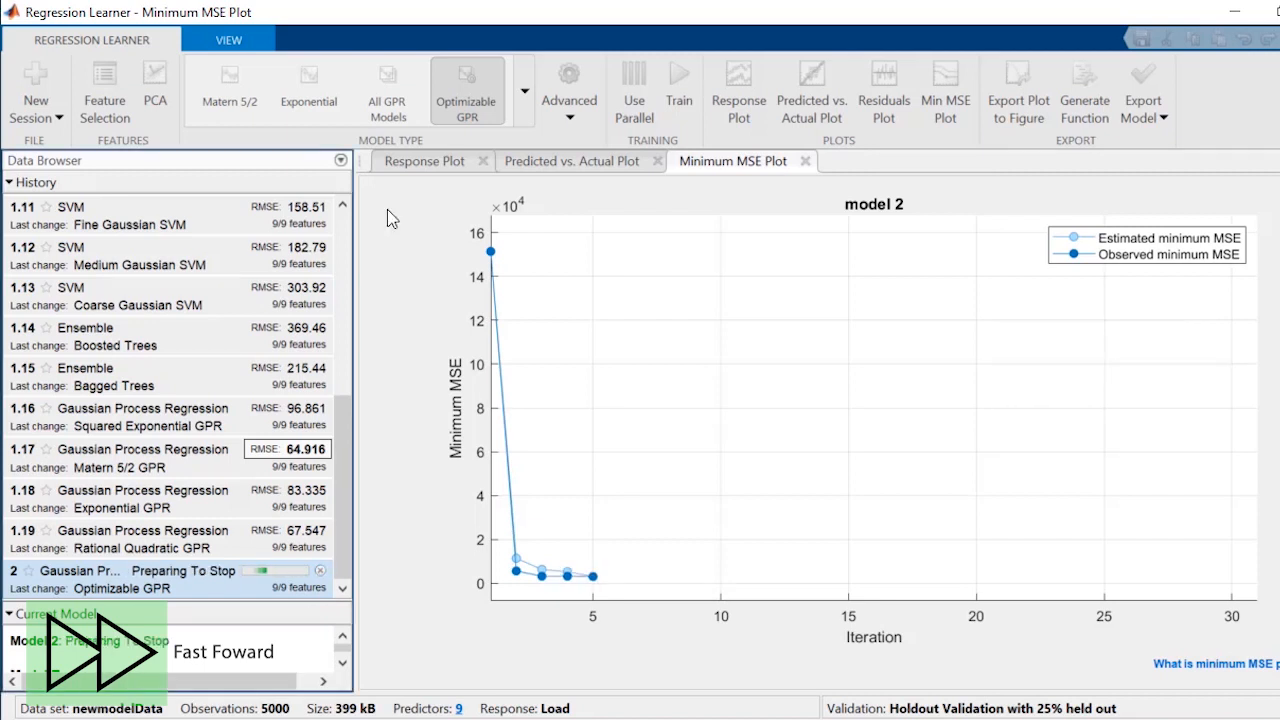
pyautogui.moveTo(418, 248)
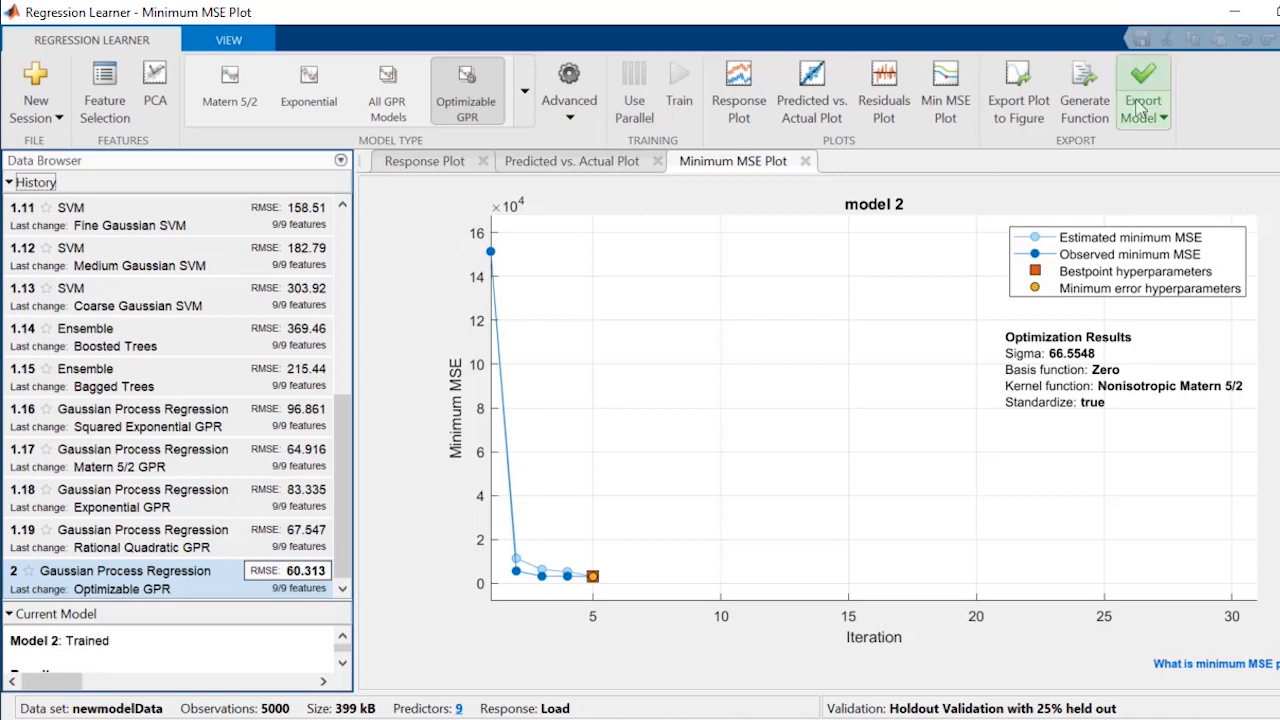
# - Export Optimizable GPR model 2 to the workspace as trainedModel
pyautogui.click(1144, 90)
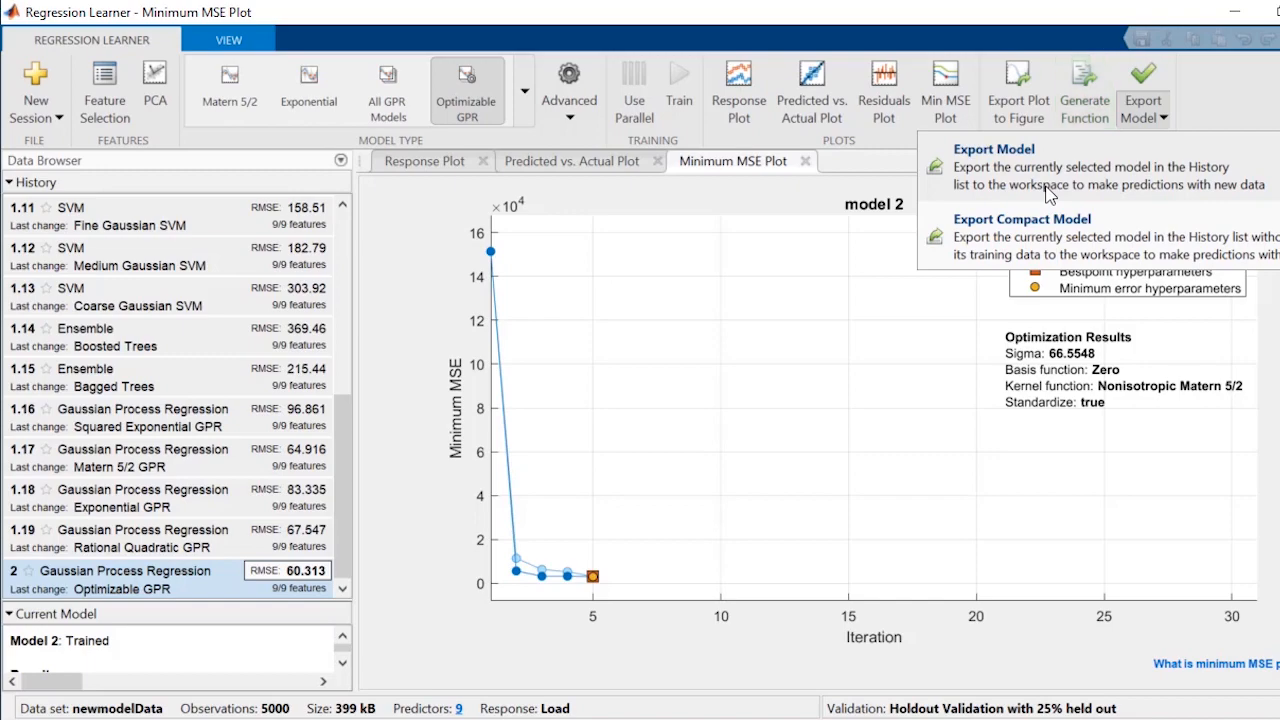
pyautogui.click(992, 148)
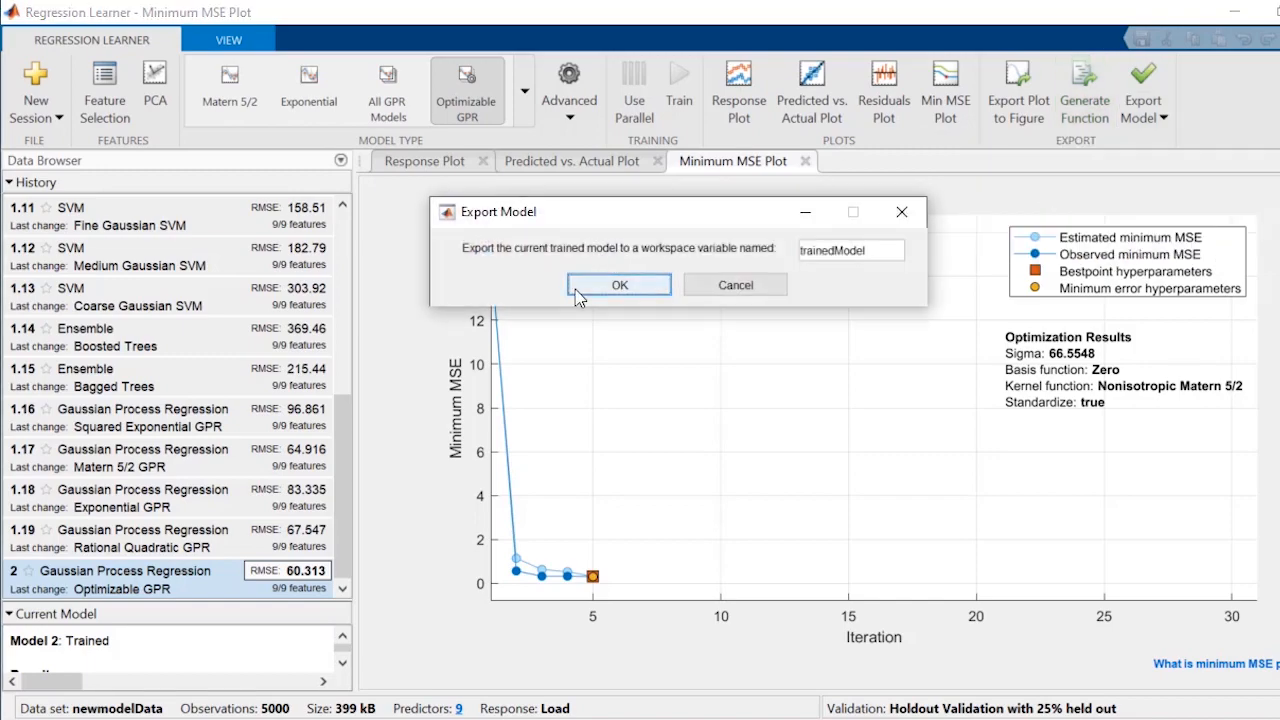
pyautogui.click(620, 284)
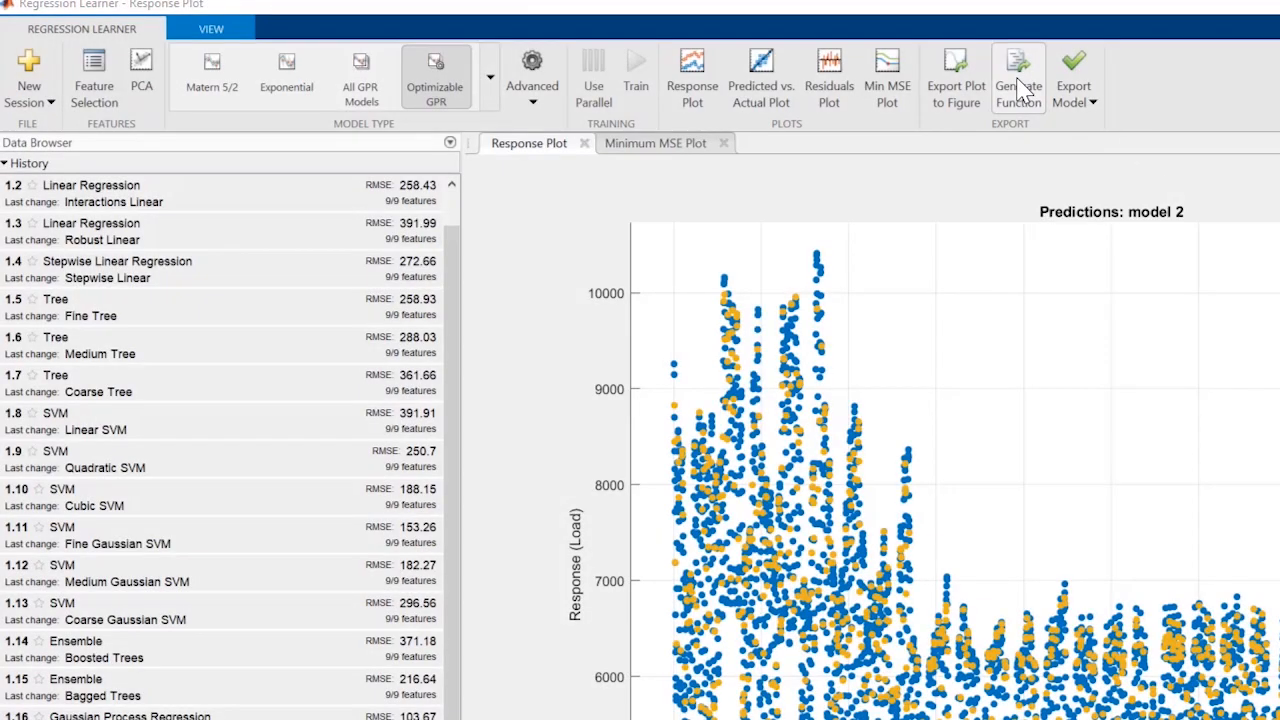
# - Generate the fitrgp training function code for the model in a new script
pyautogui.click(1018, 76)
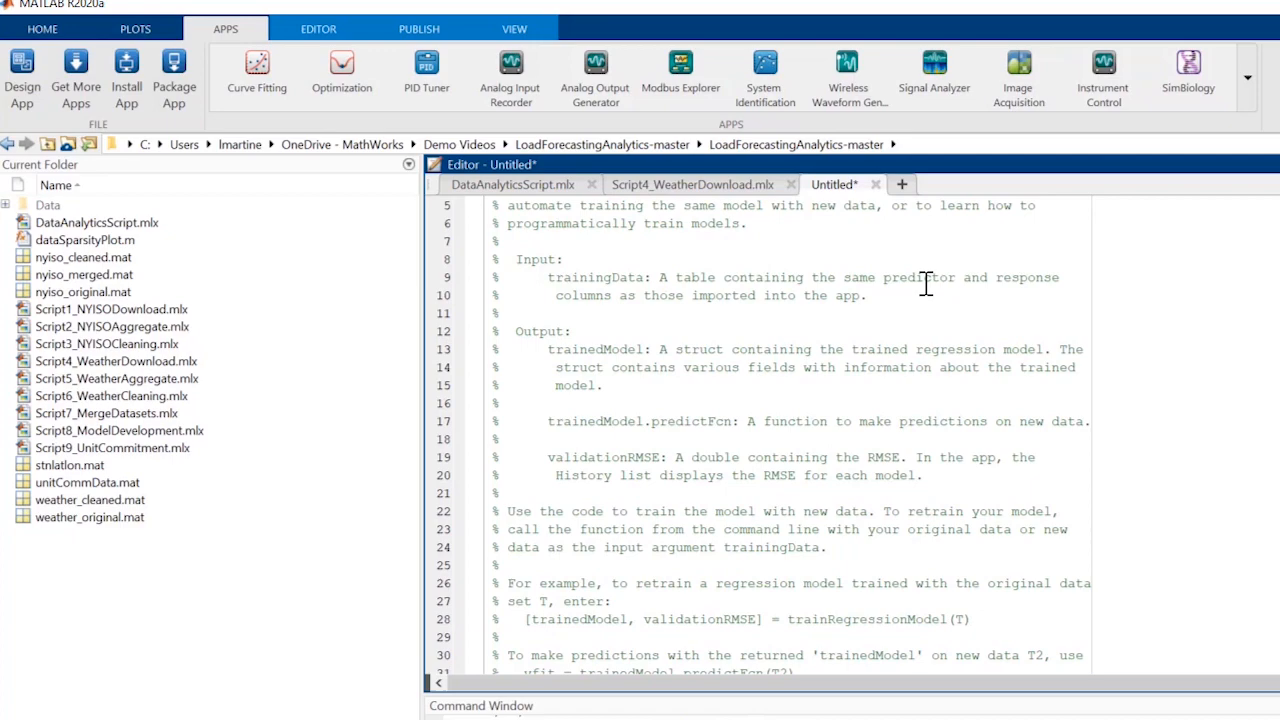
pyautogui.scroll(-3)
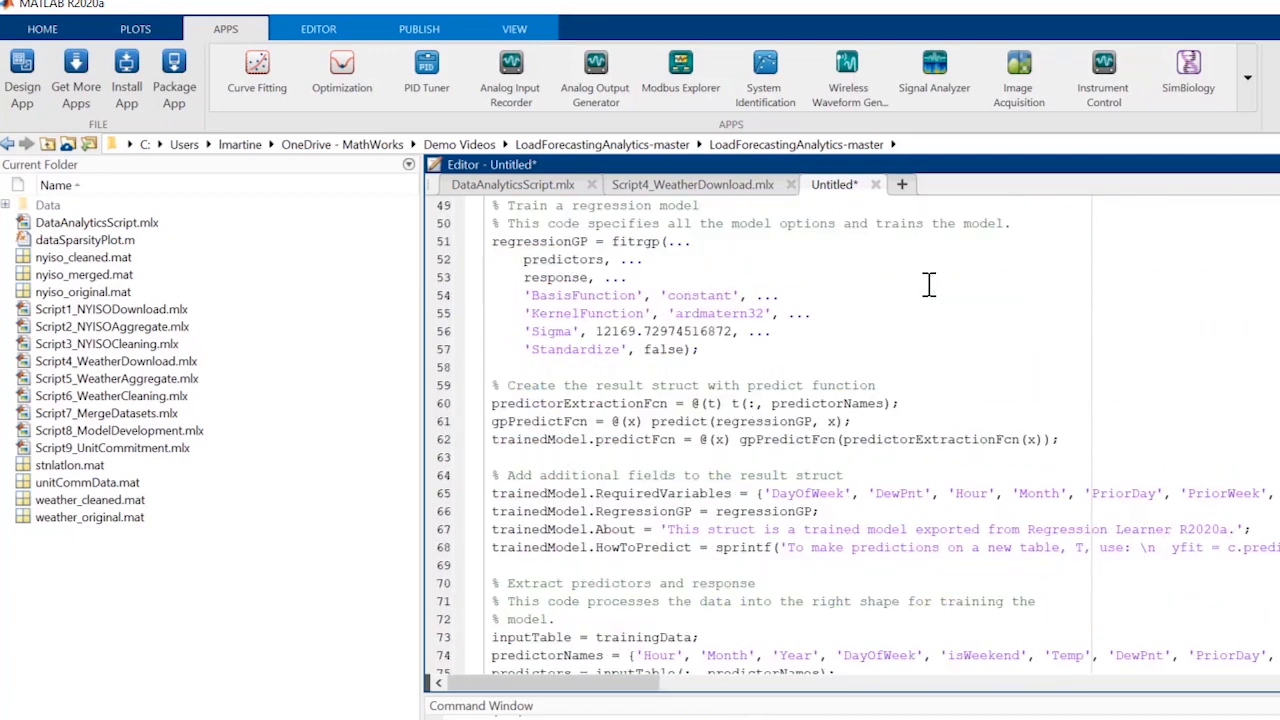
pyautogui.scroll(-3)
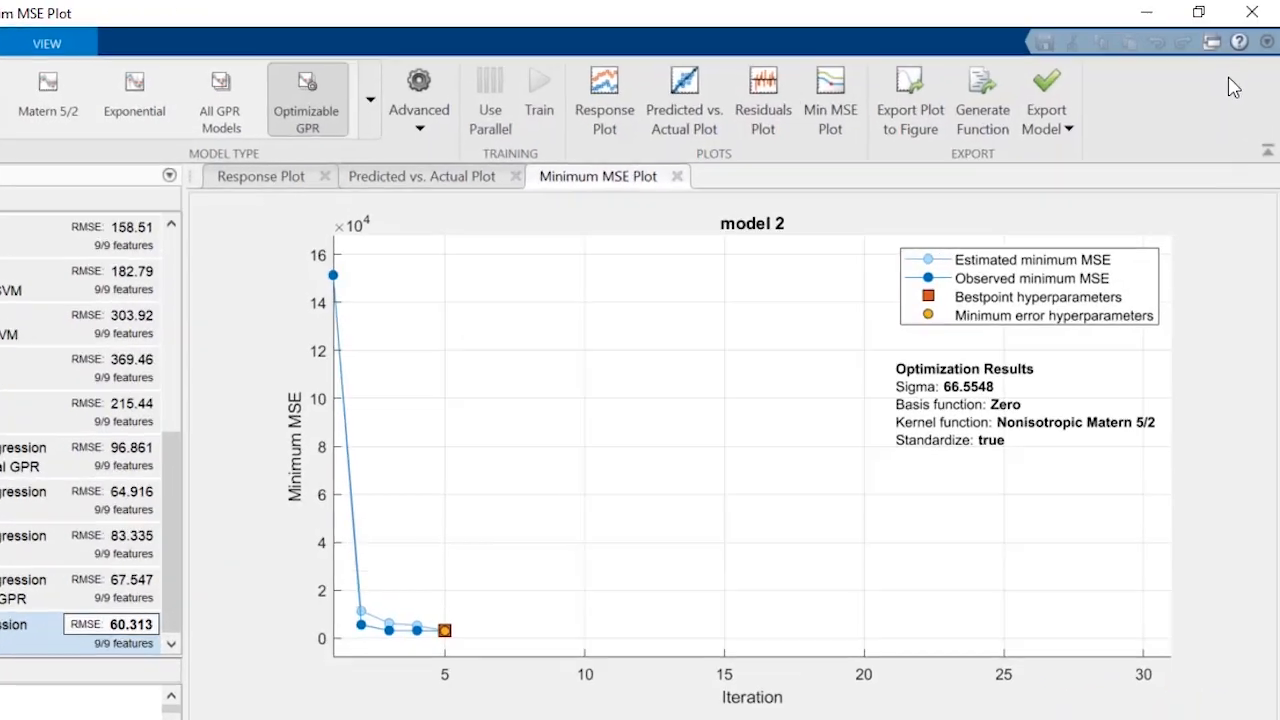
# - Bring up the Regression Learner documentation page in Help
pyautogui.click(1240, 40)
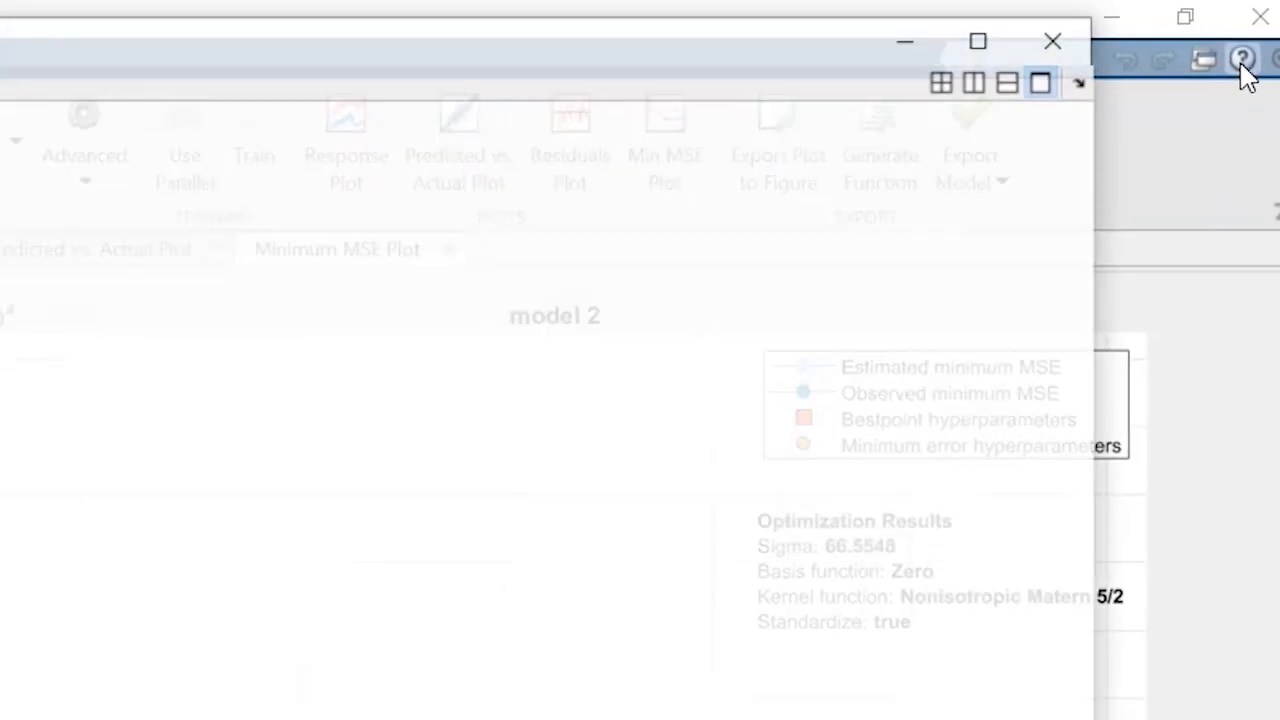
pyautogui.click(1244, 60)
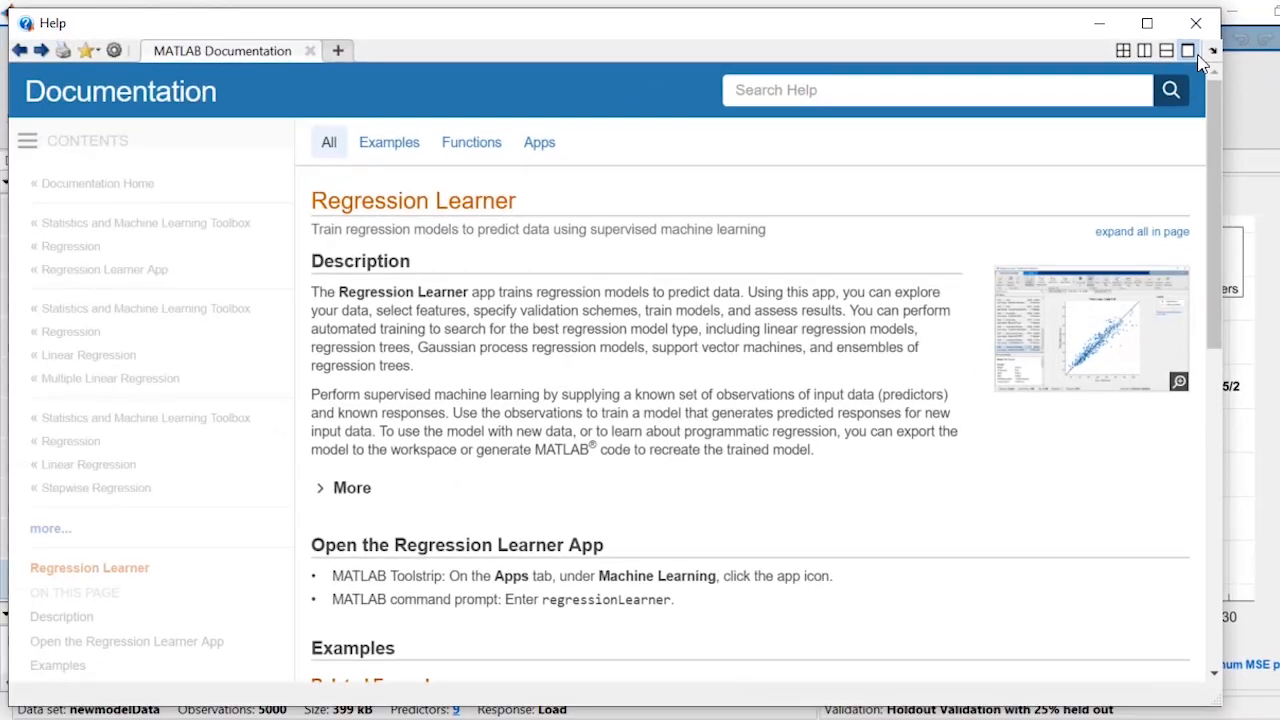